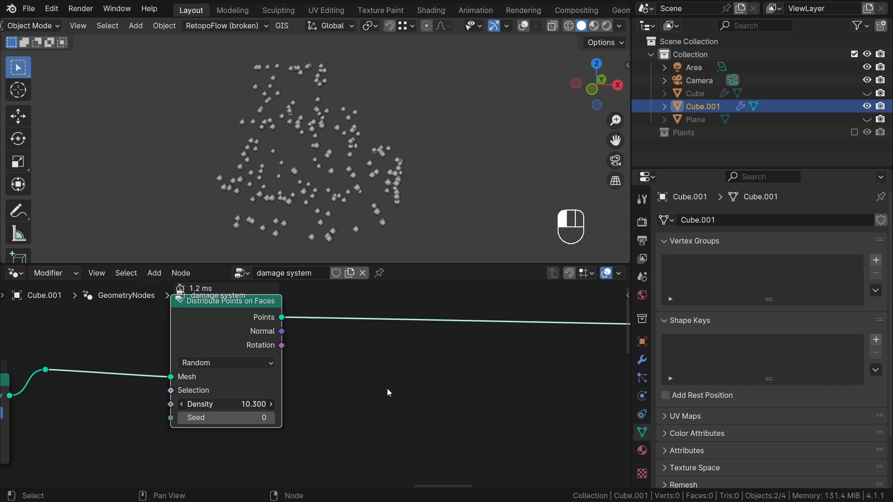
mouse_move(294, 404)
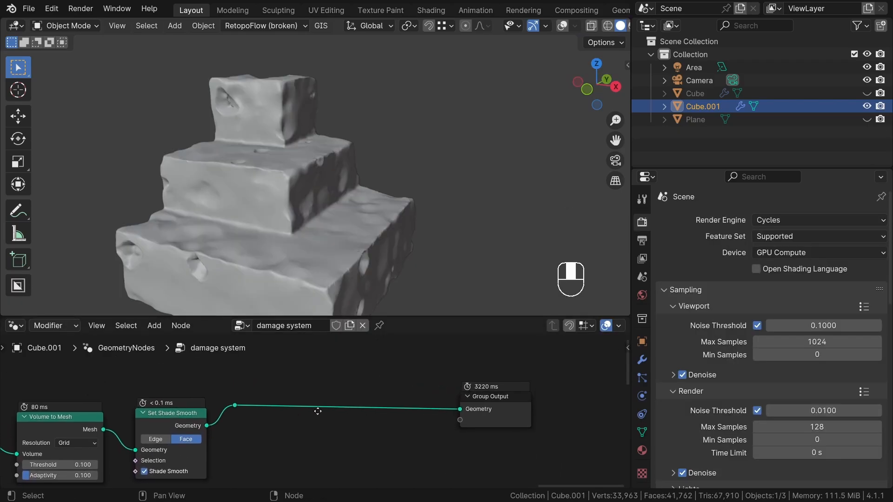
- Add a Bake node between Set Shade Smooth and Group Output and bake the damaged block geometry
type("n")
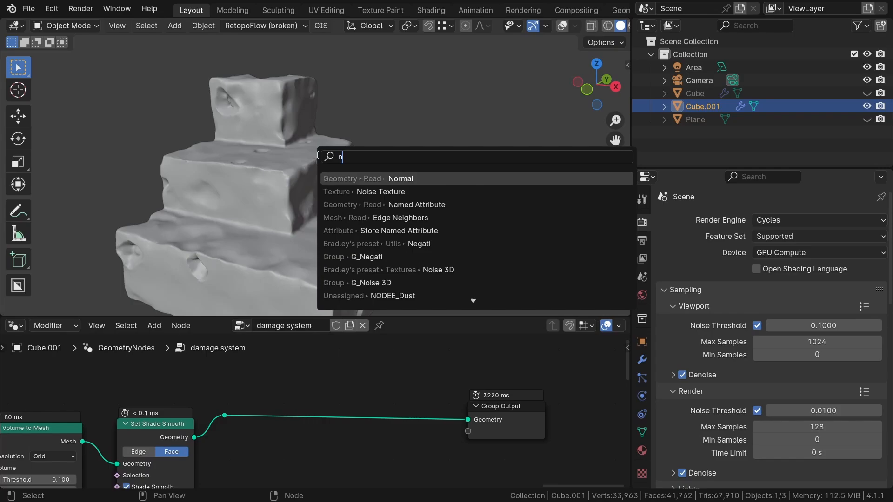
type("bake")
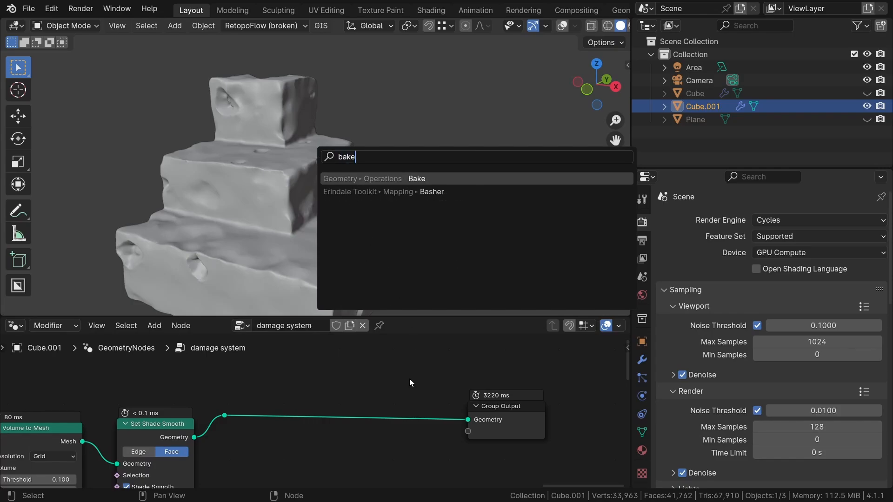
left_click(417, 178)
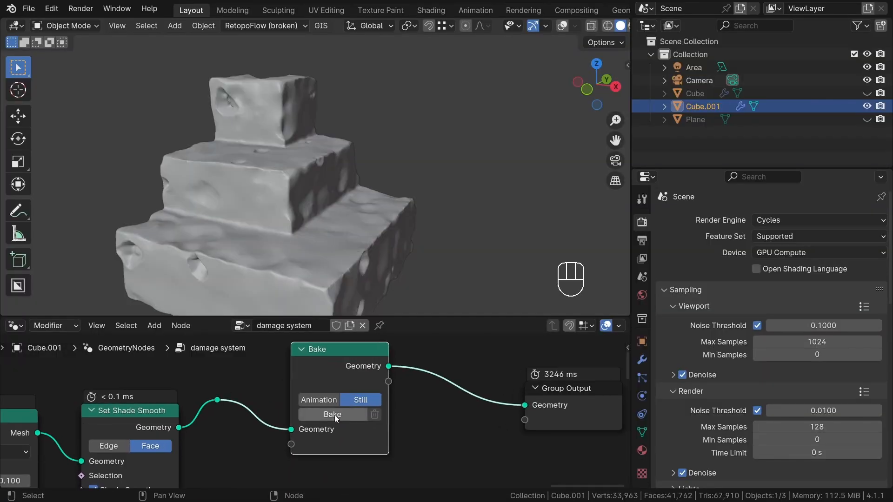
left_click(332, 414)
type("random")
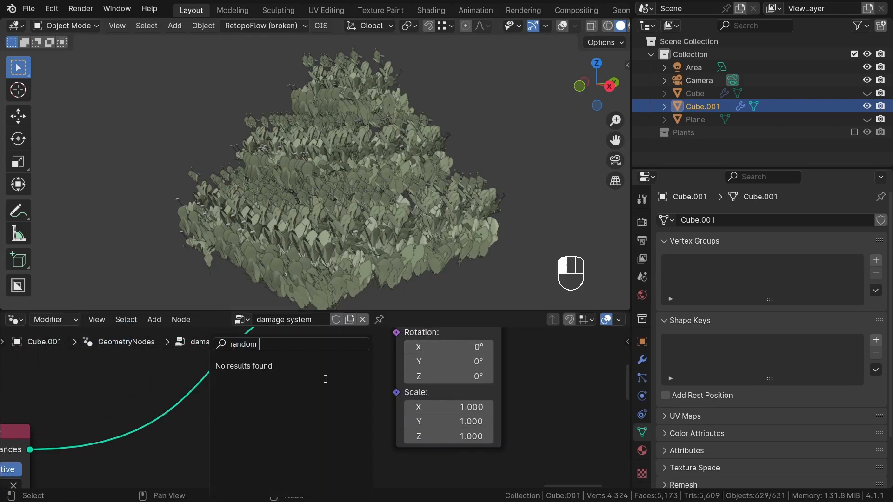
type("scale")
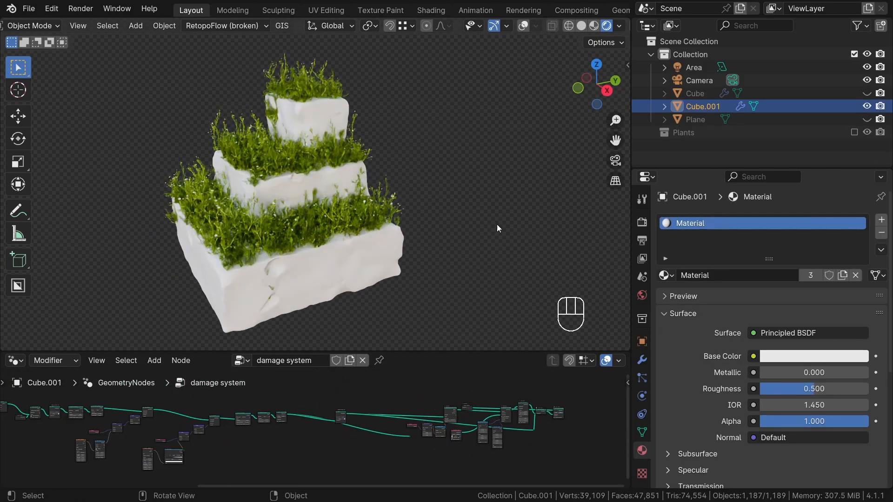
left_click_drag(495, 228, 544, 234)
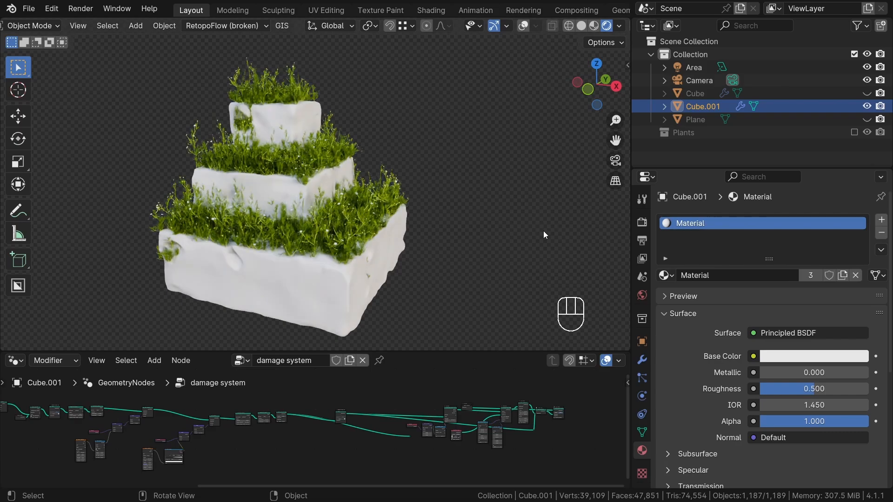